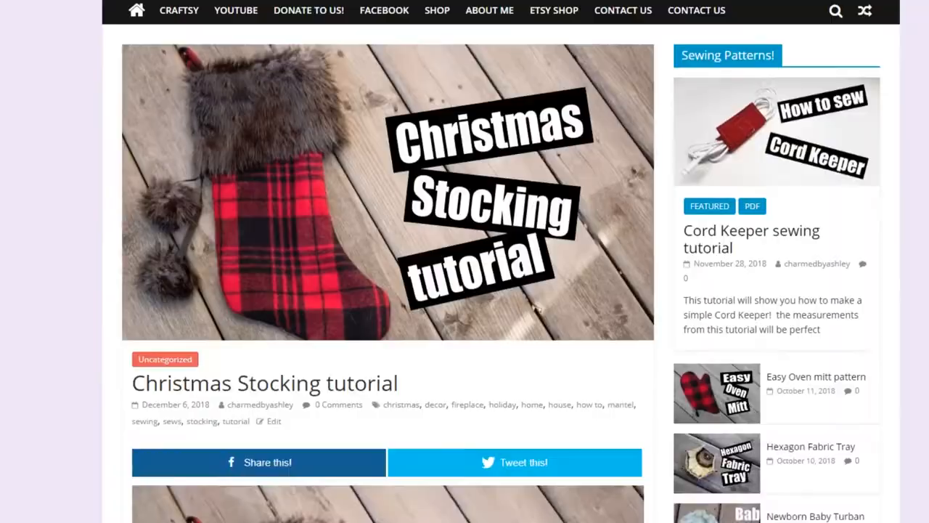
scroll(down, 3)
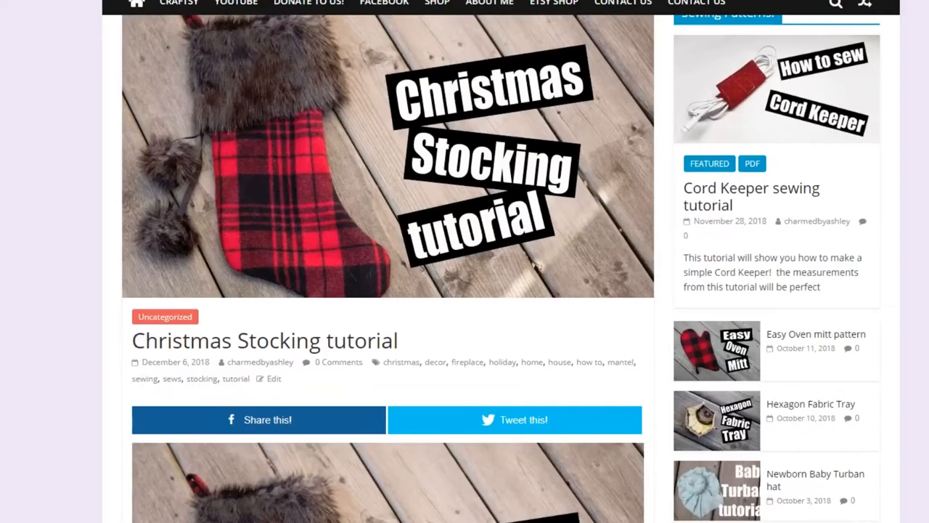
scroll(down, 3)
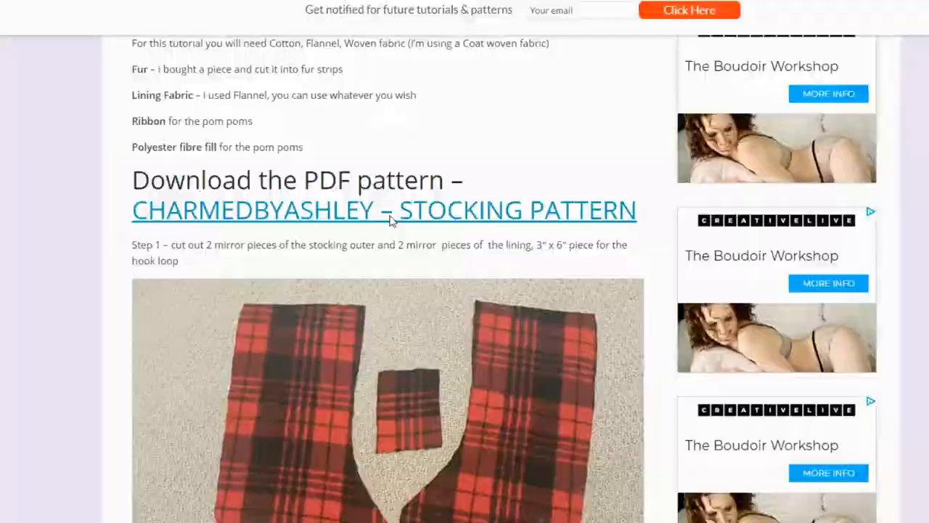